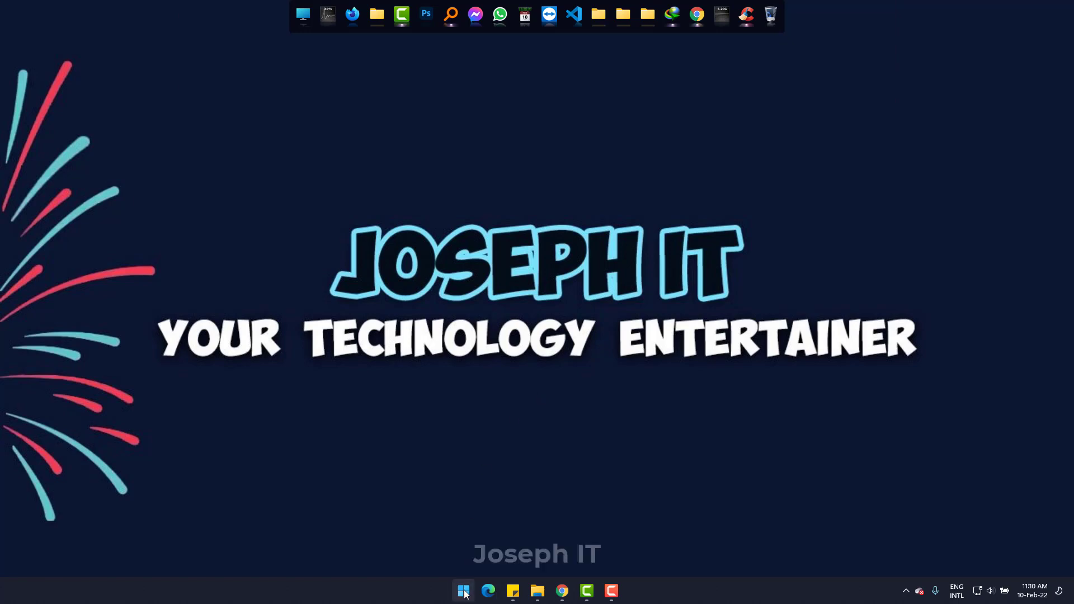
# Step: Launch Microsoft Store from Start and search it for 'black notepad'
pyautogui.click(463, 591)
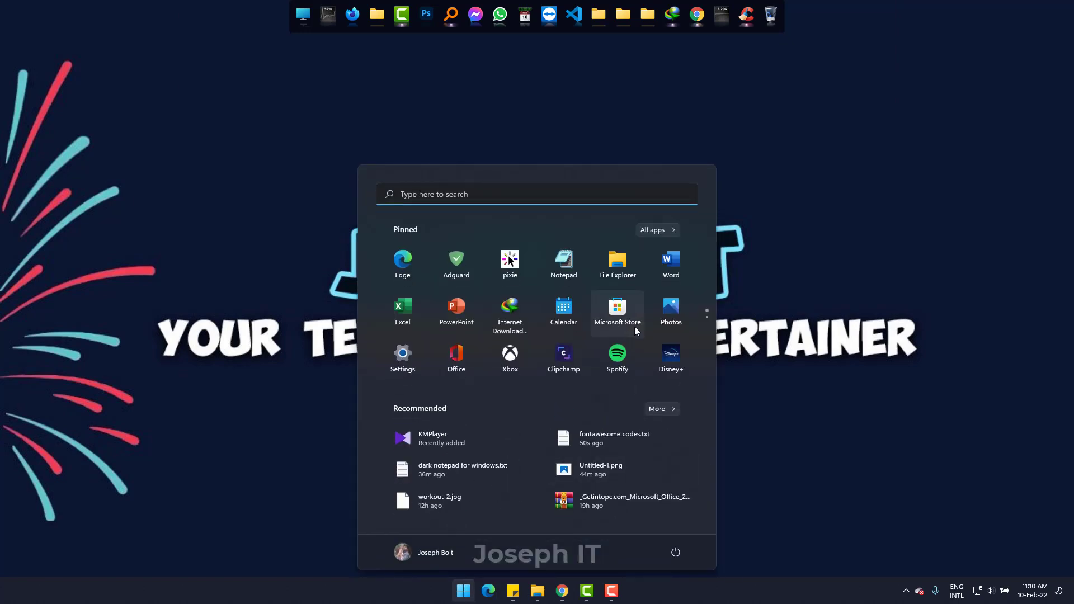
pyautogui.click(616, 309)
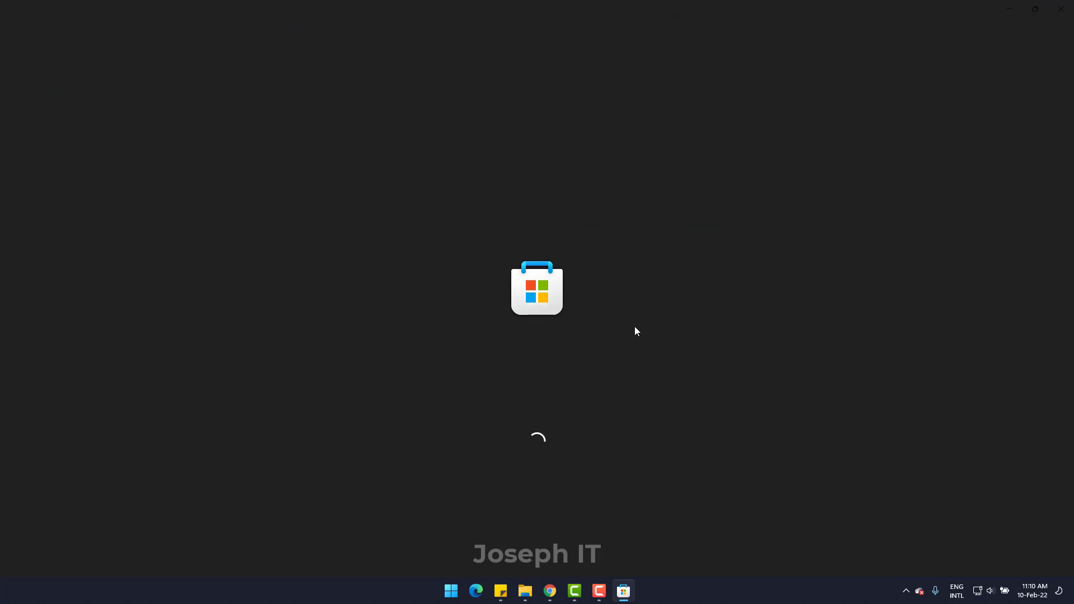
pyautogui.write('black notepad')
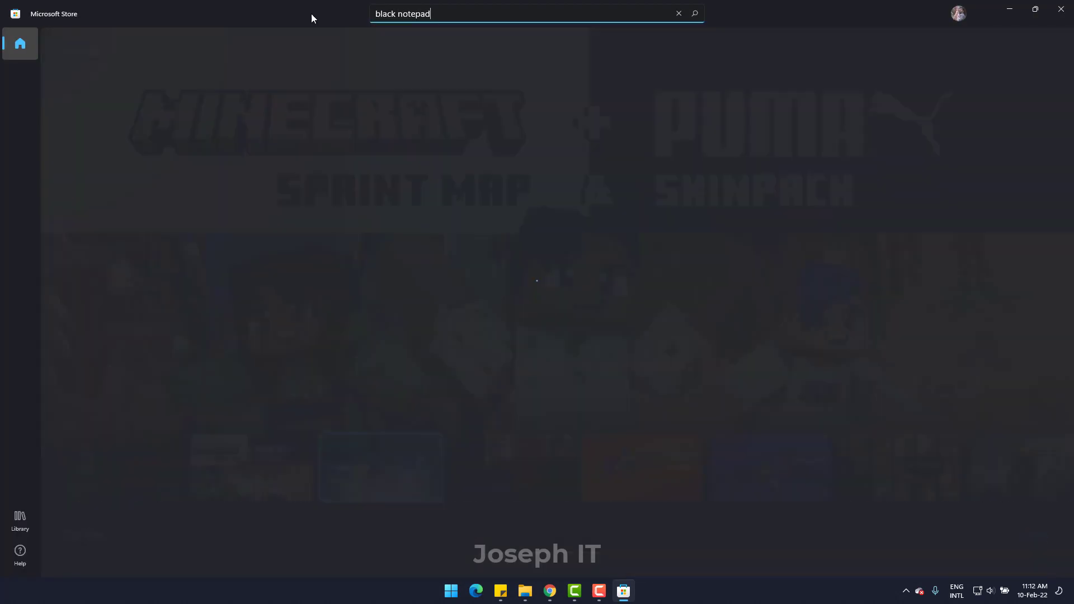
pyautogui.press('Enter')
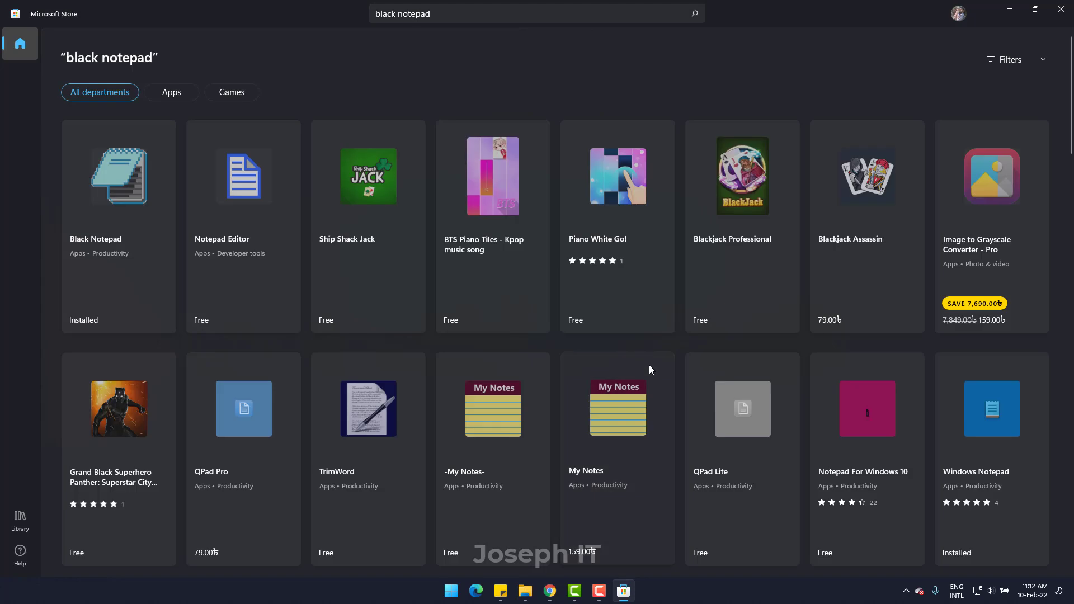
pyautogui.moveTo(152, 247)
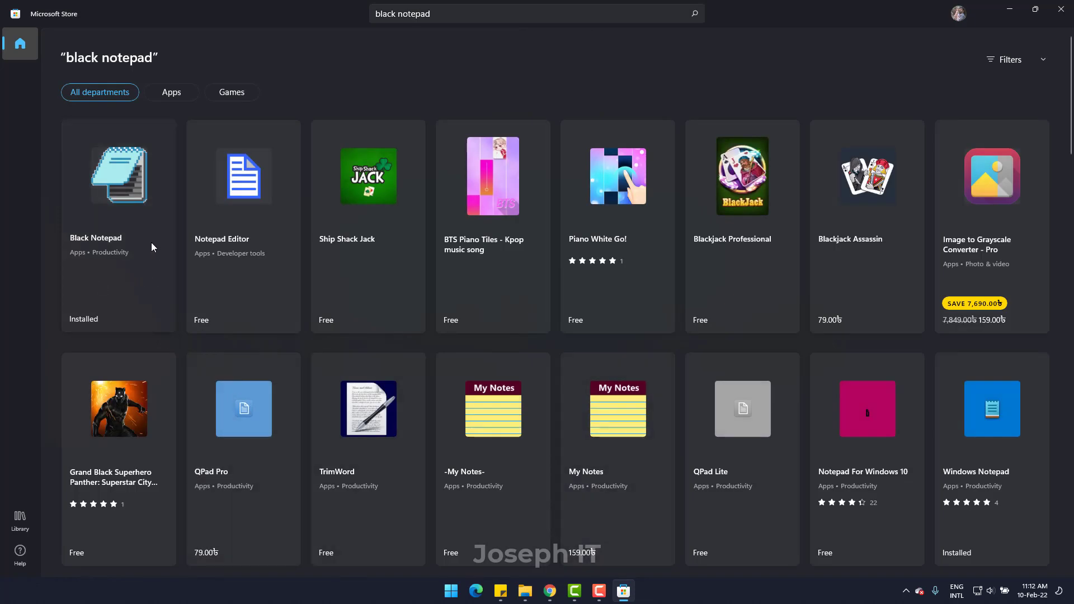
# Step: Open the Black Notepad result's product page and launch the installed app
pyautogui.click(118, 176)
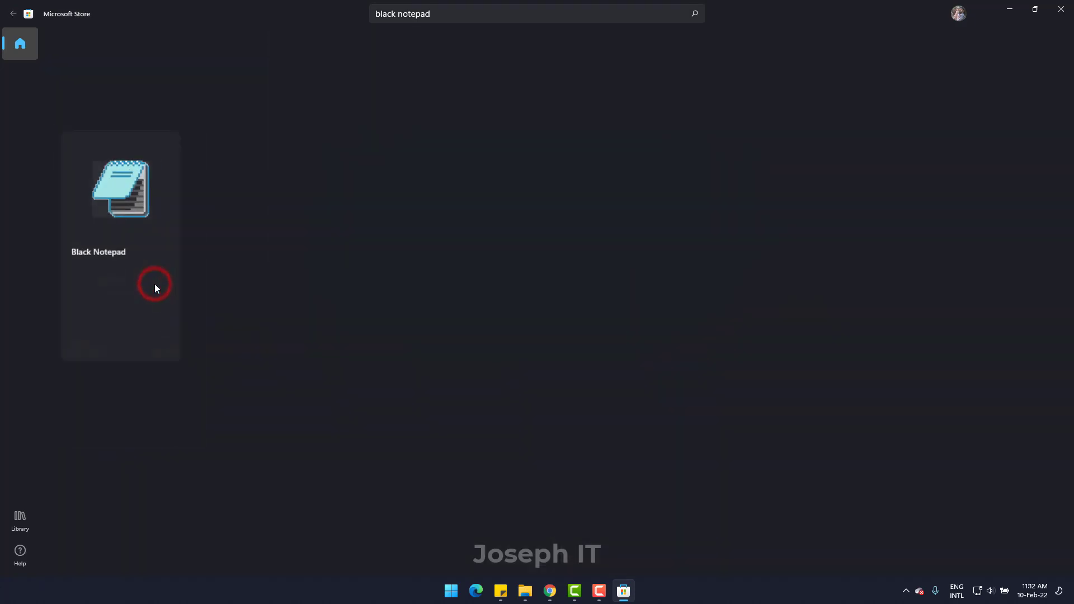
pyautogui.click(121, 189)
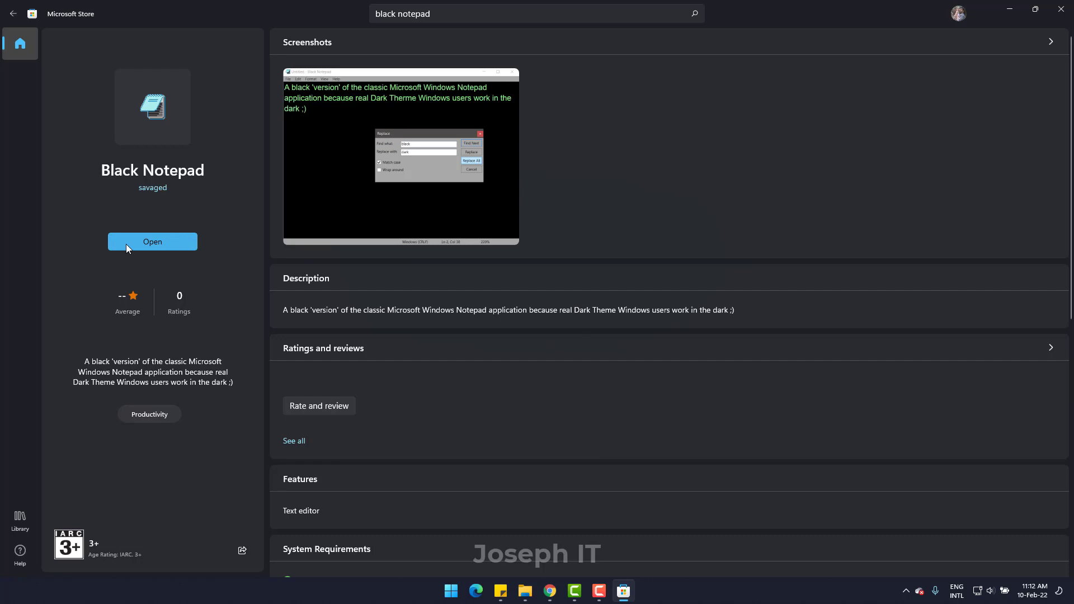
pyautogui.moveTo(227, 303)
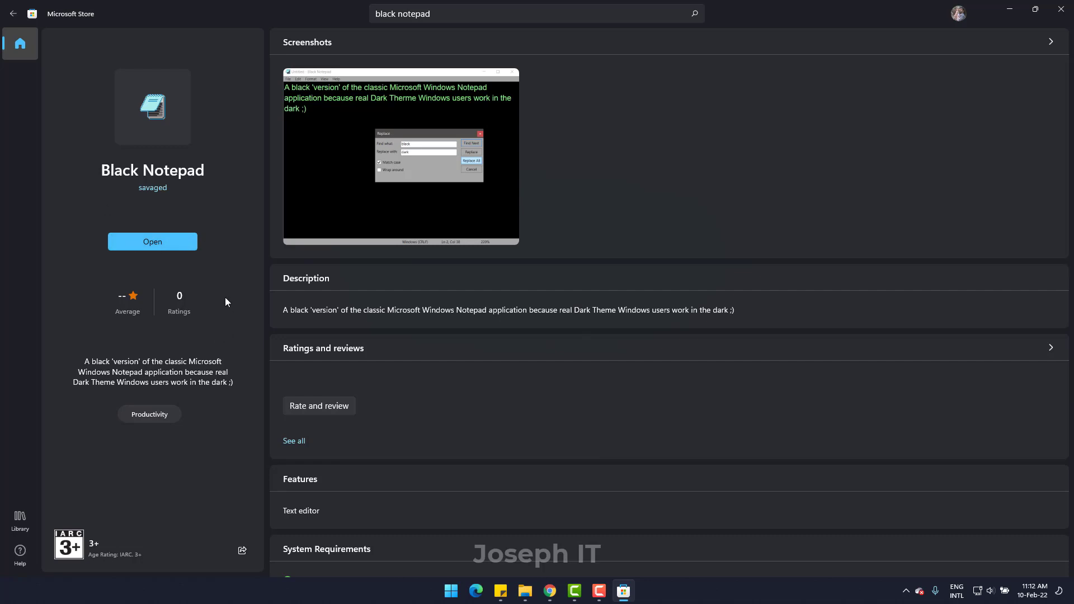
pyautogui.moveTo(213, 288)
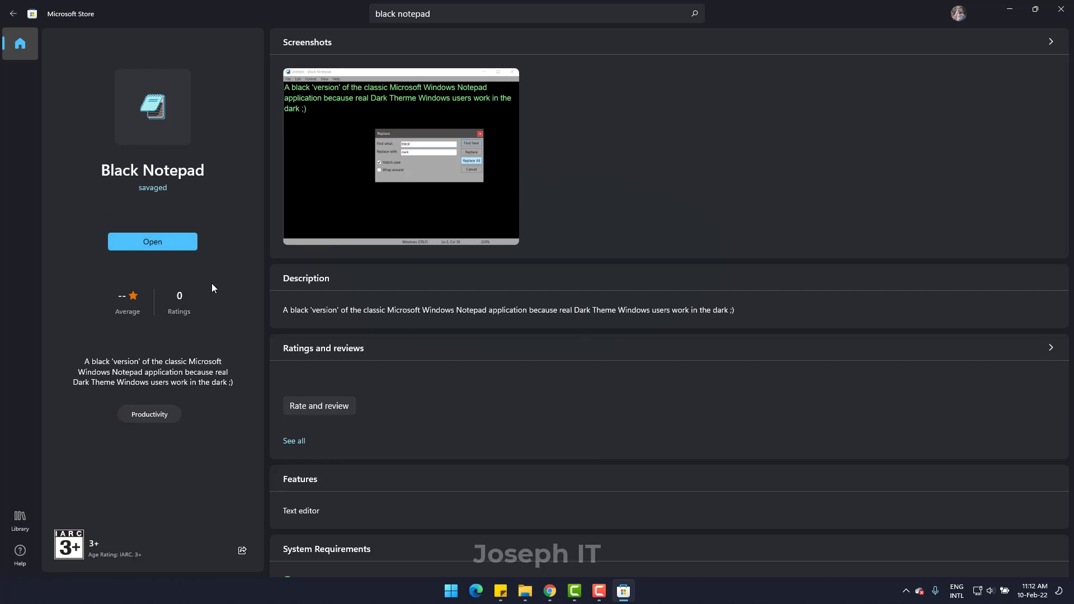
pyautogui.click(152, 241)
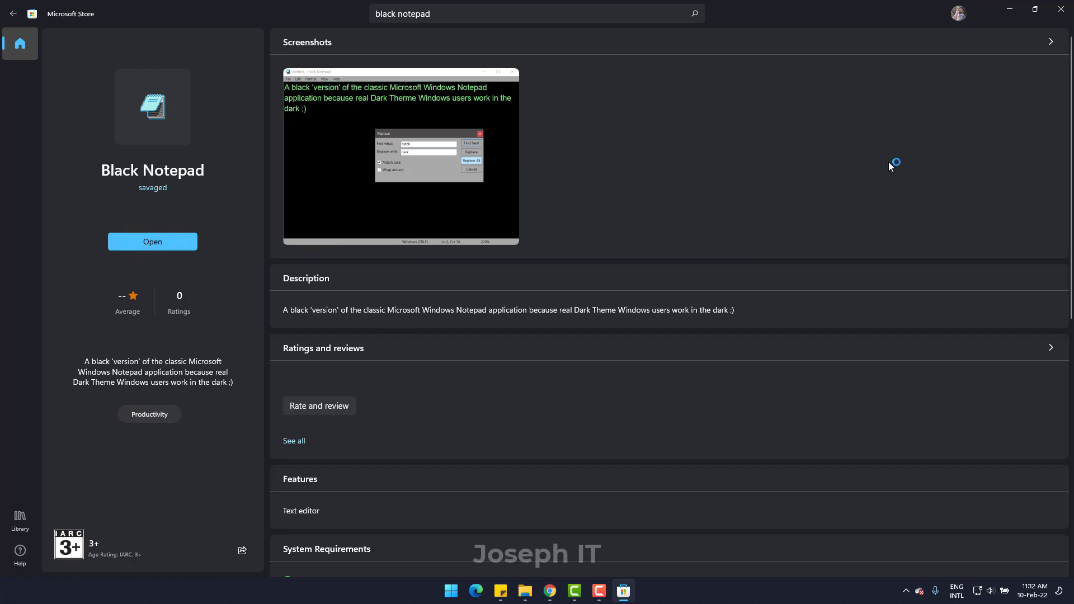
pyautogui.click(152, 241)
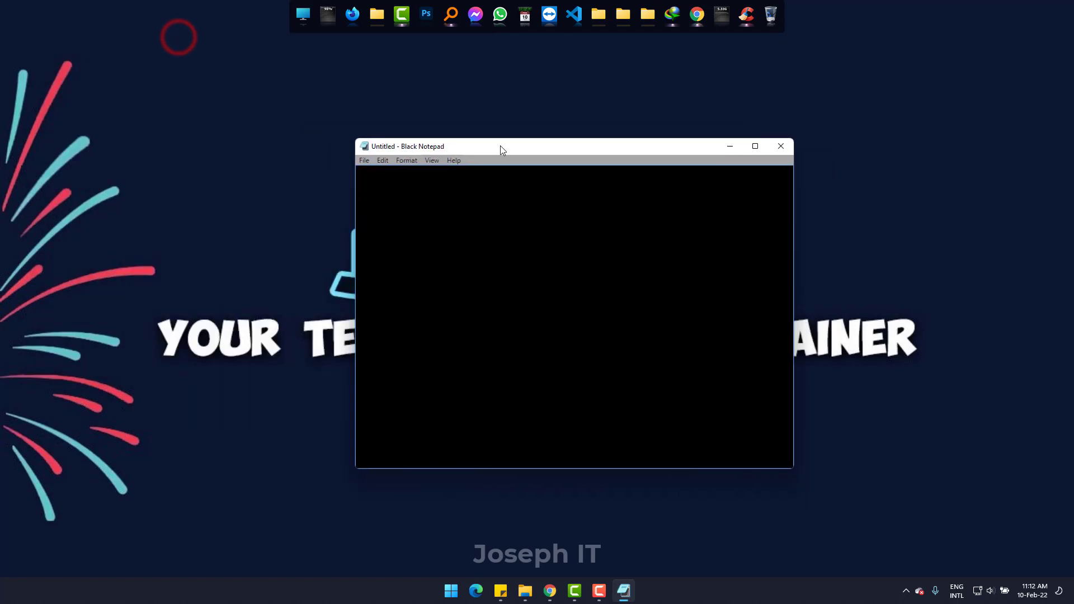
# Step: Write 'This is a text to test!' and save it as test.txt
pyautogui.write('This ia')
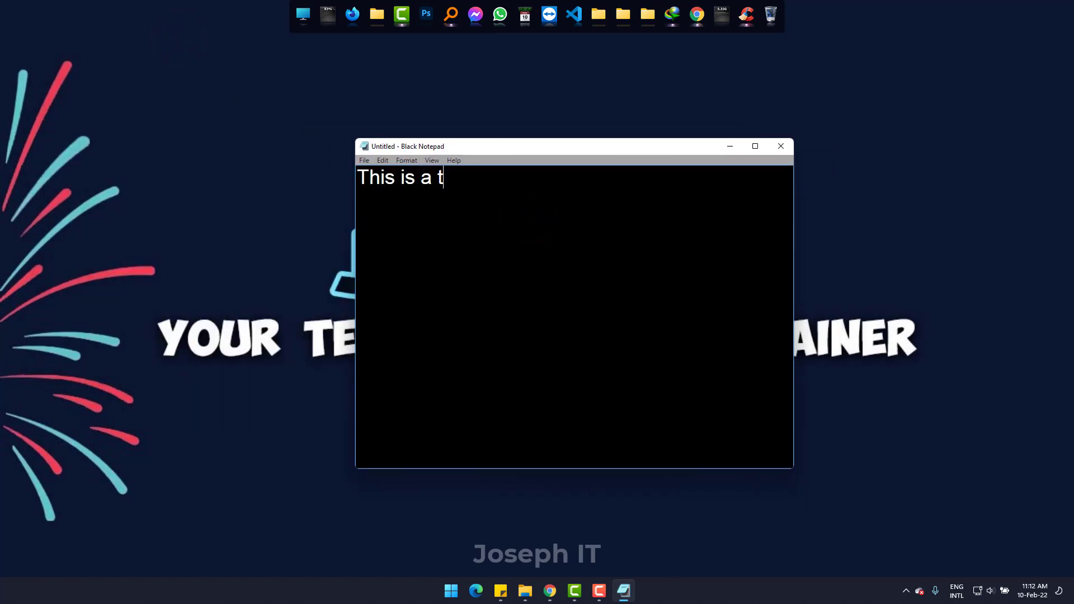
pyautogui.write('ext to test!')
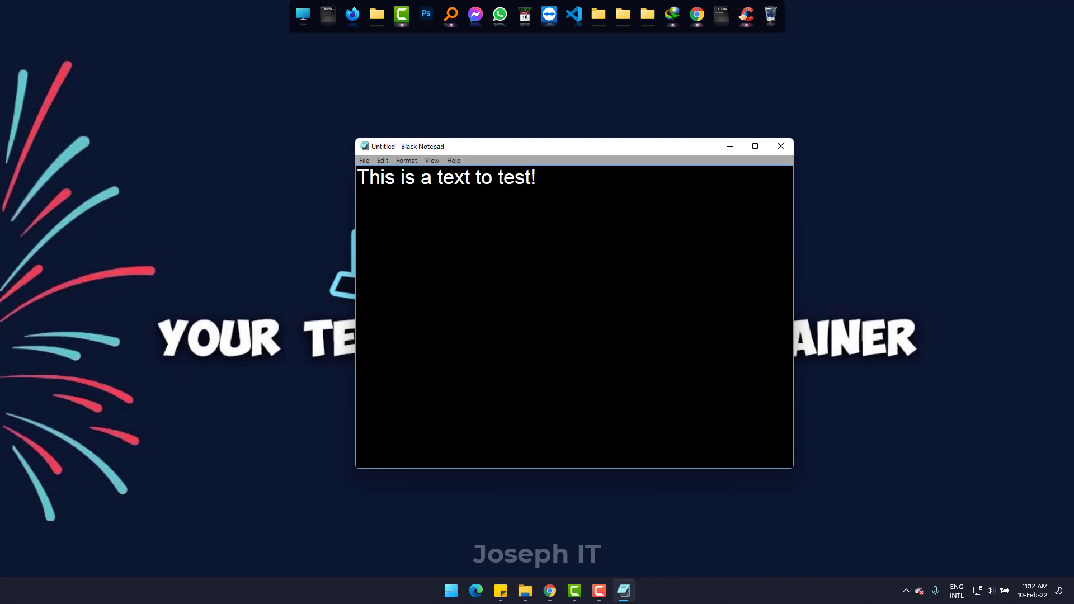
pyautogui.click(363, 160)
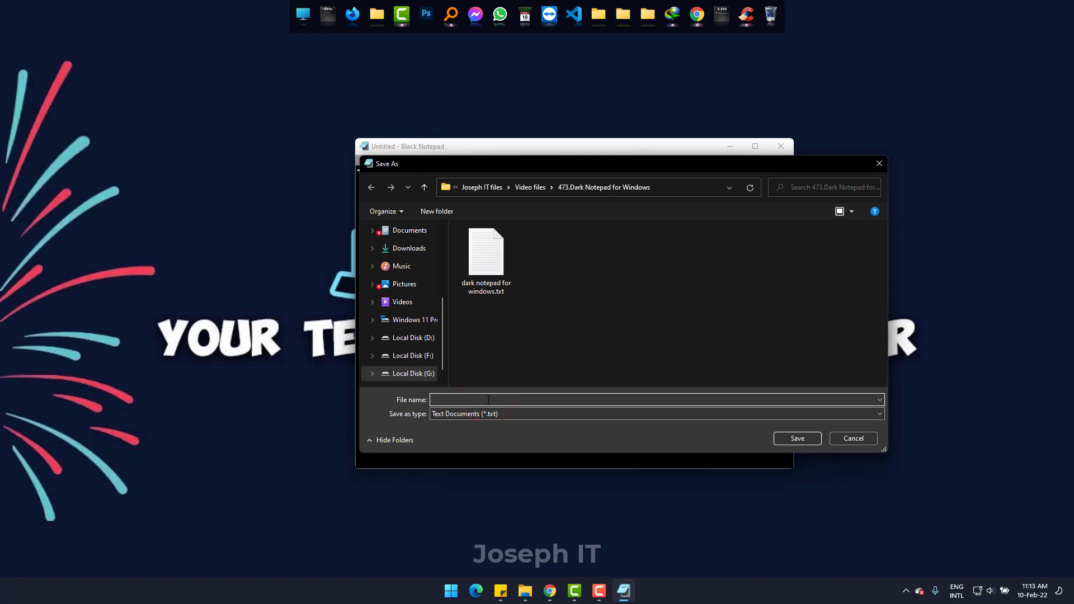
pyautogui.write('test')
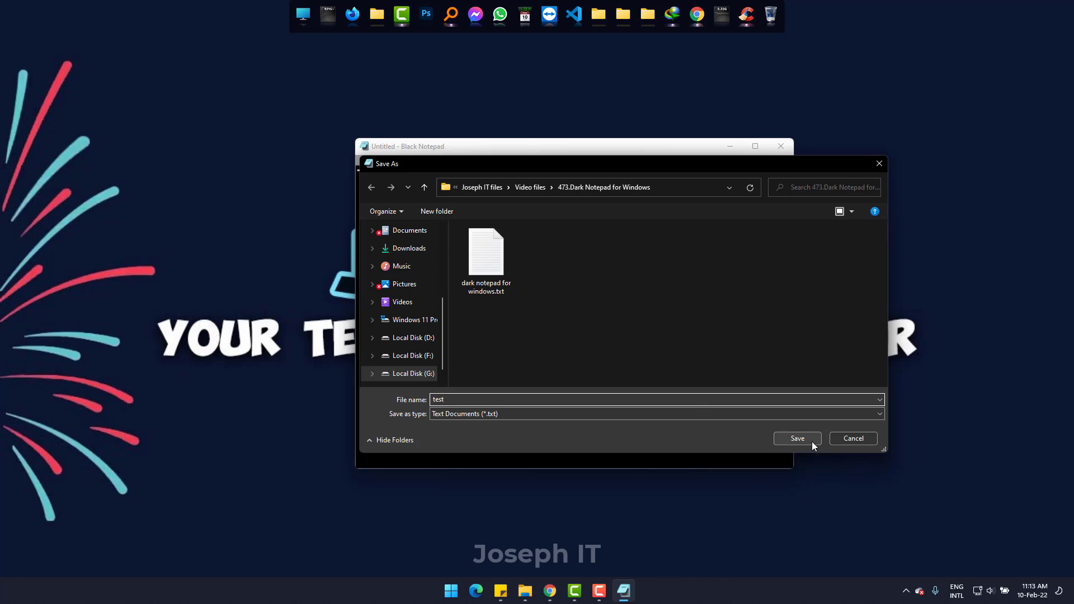
pyautogui.click(795, 439)
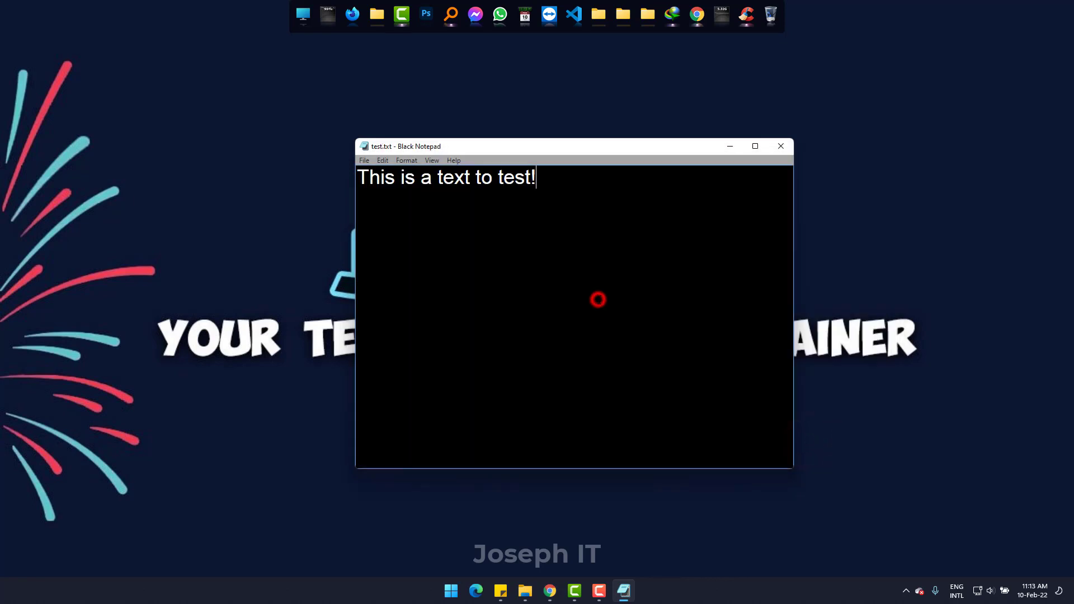
# Step: Add the line 'We are going to test!' and close the note, raising the save prompt
pyautogui.write('We')
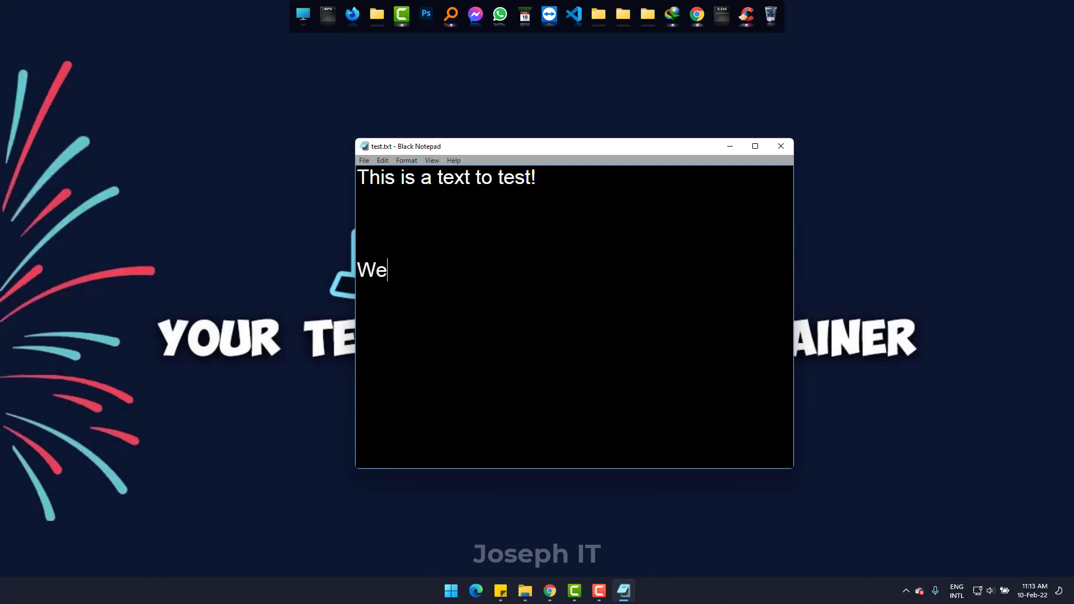
pyautogui.write('are going to te')
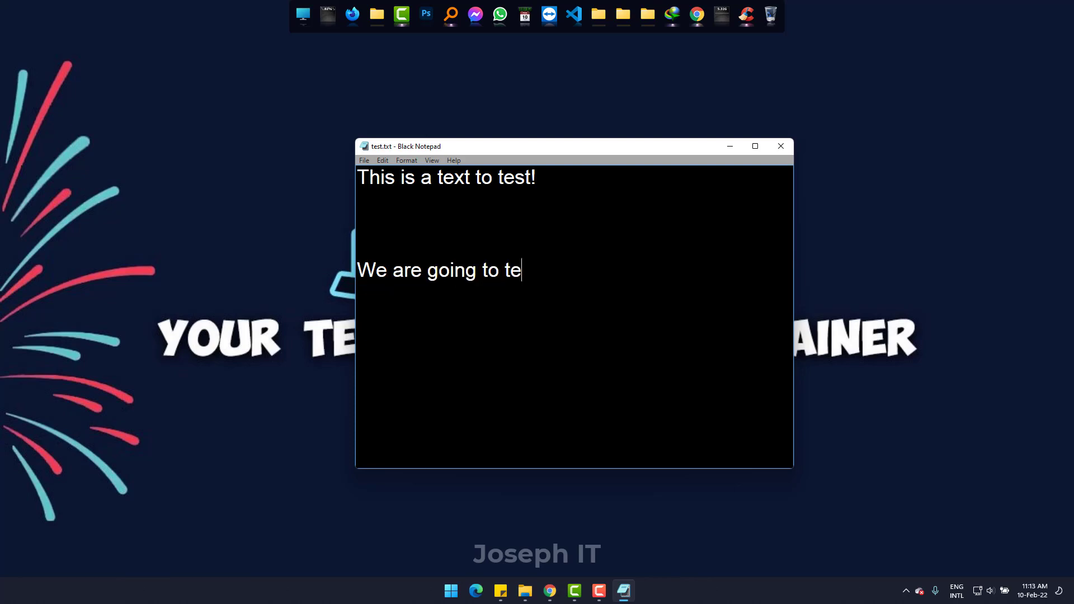
pyautogui.write('st!')
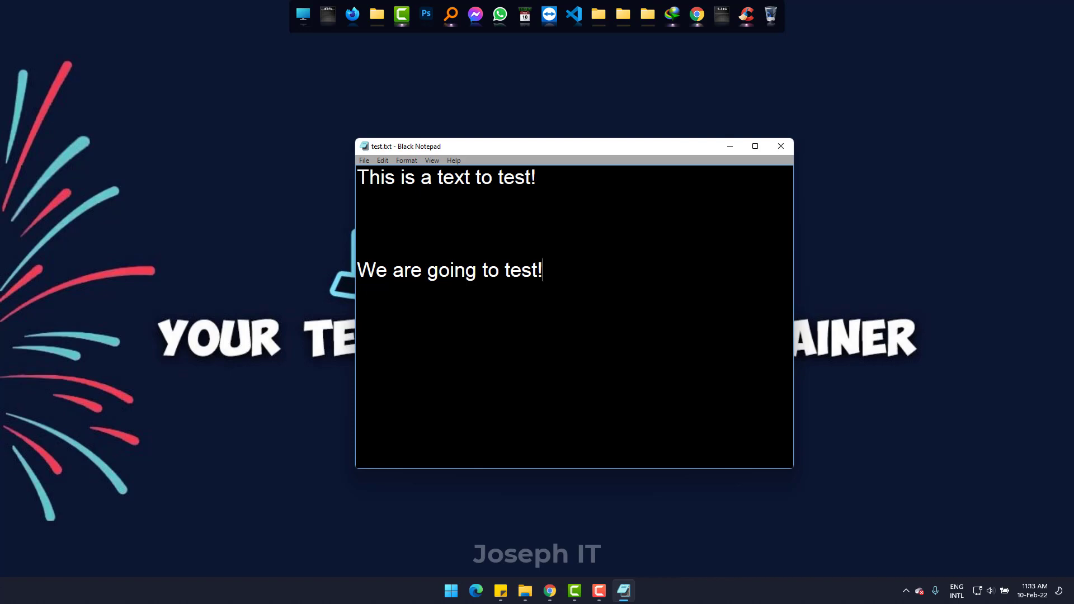
pyautogui.moveTo(780, 146)
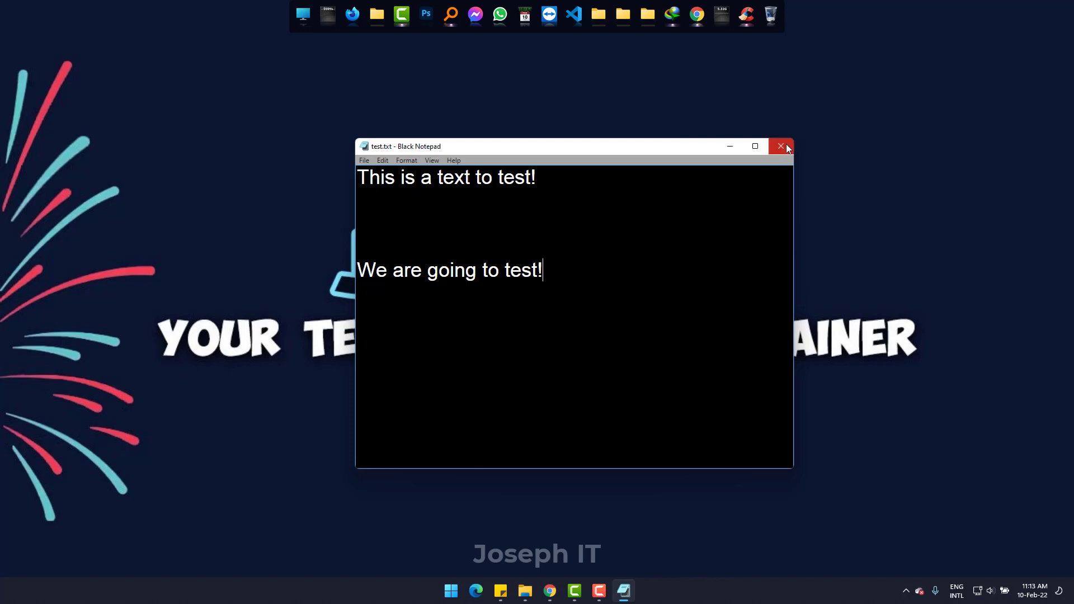
pyautogui.click(780, 145)
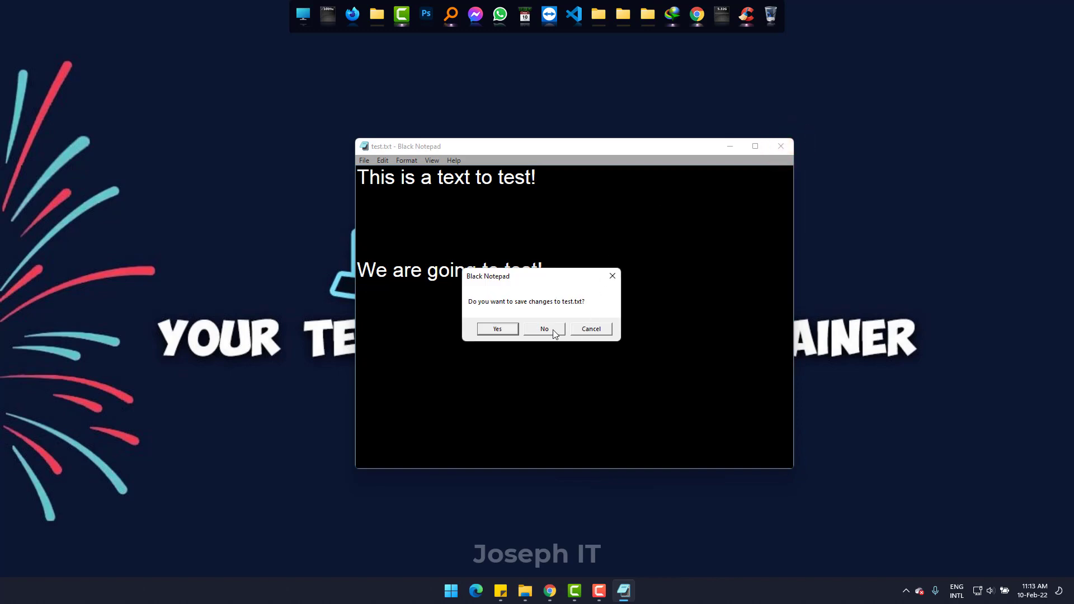
# Step: Dismiss the save prompt, open fontawesome codes.txt from Joseph IT files, then clear the desktop
pyautogui.click(544, 329)
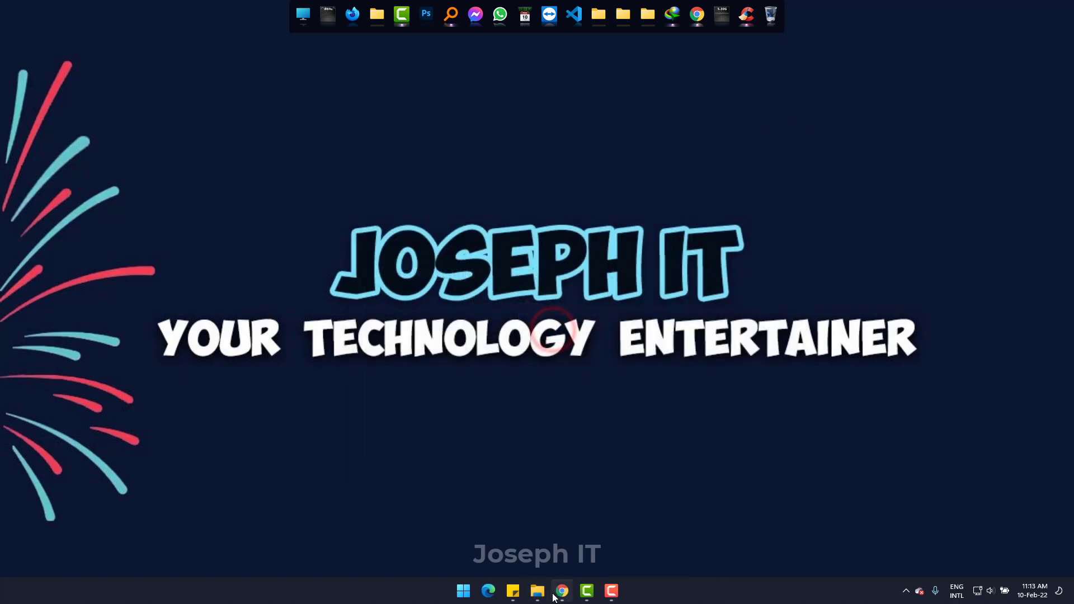
pyautogui.click(537, 591)
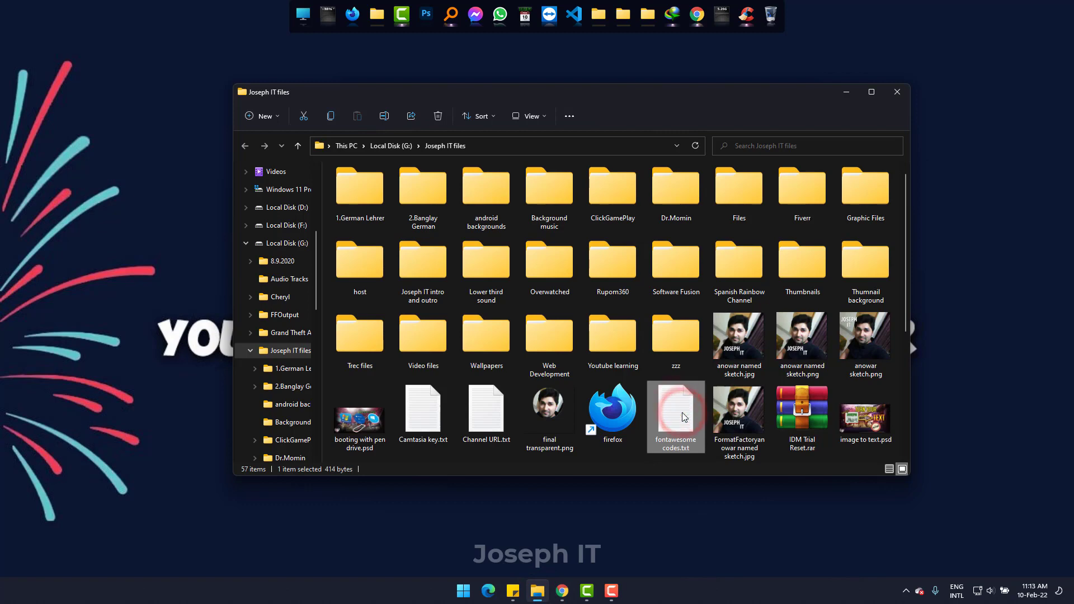
pyautogui.doubleClick(676, 417)
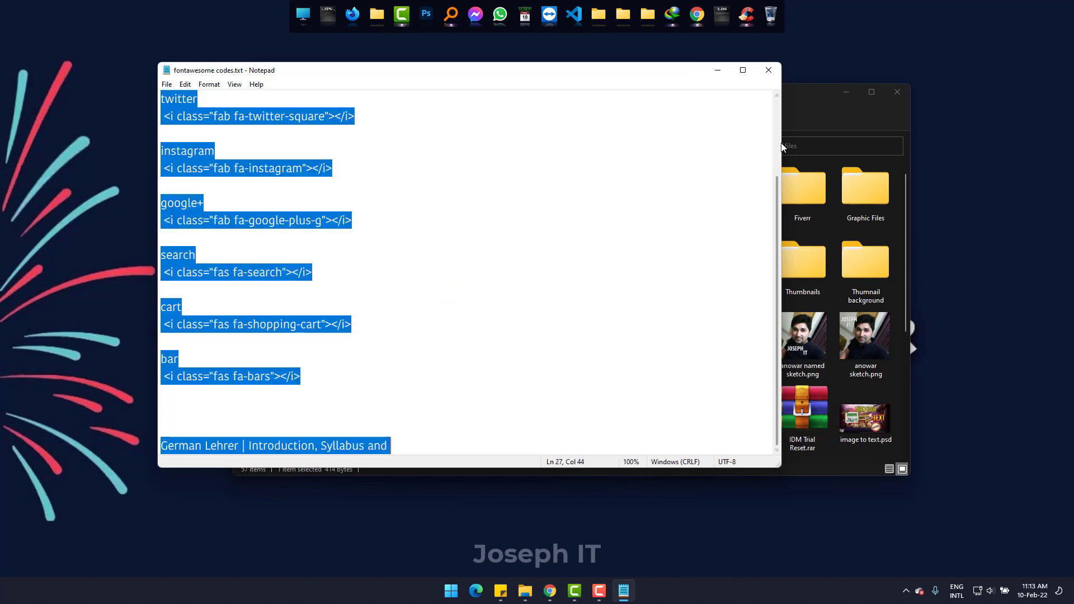
pyautogui.click(848, 91)
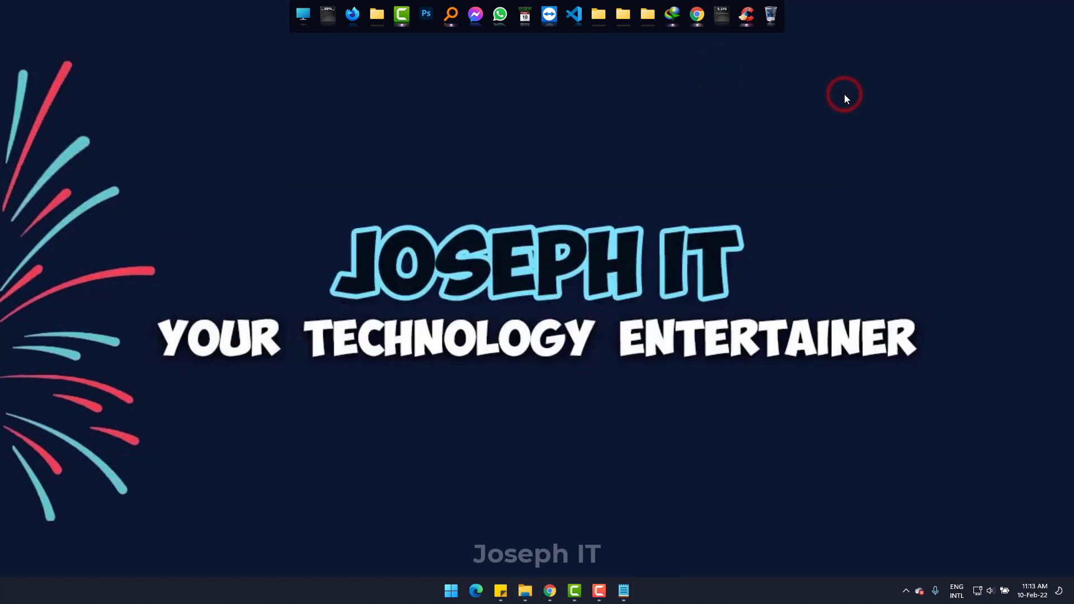
# Step: Launch Black Notepad with the codes pasted and start a Save As
pyautogui.click(450, 589)
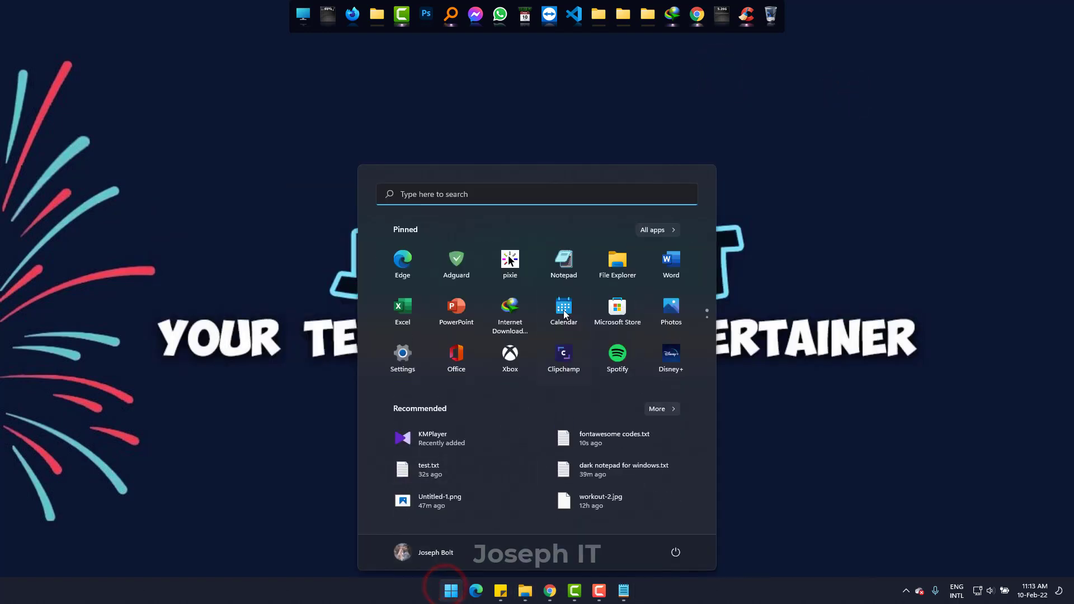
pyautogui.click(450, 589)
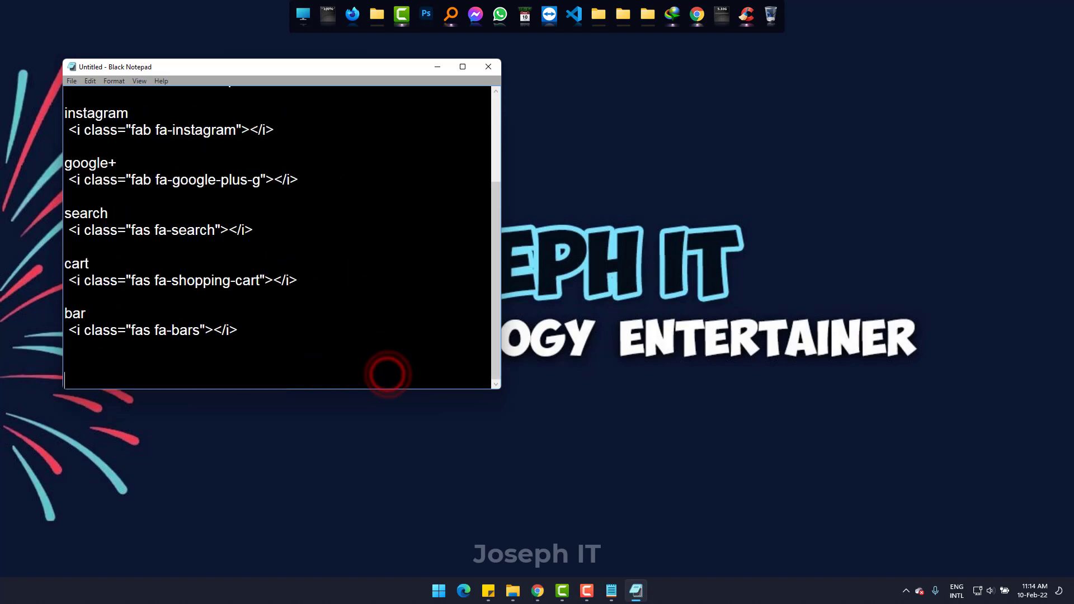
pyautogui.click(339, 120)
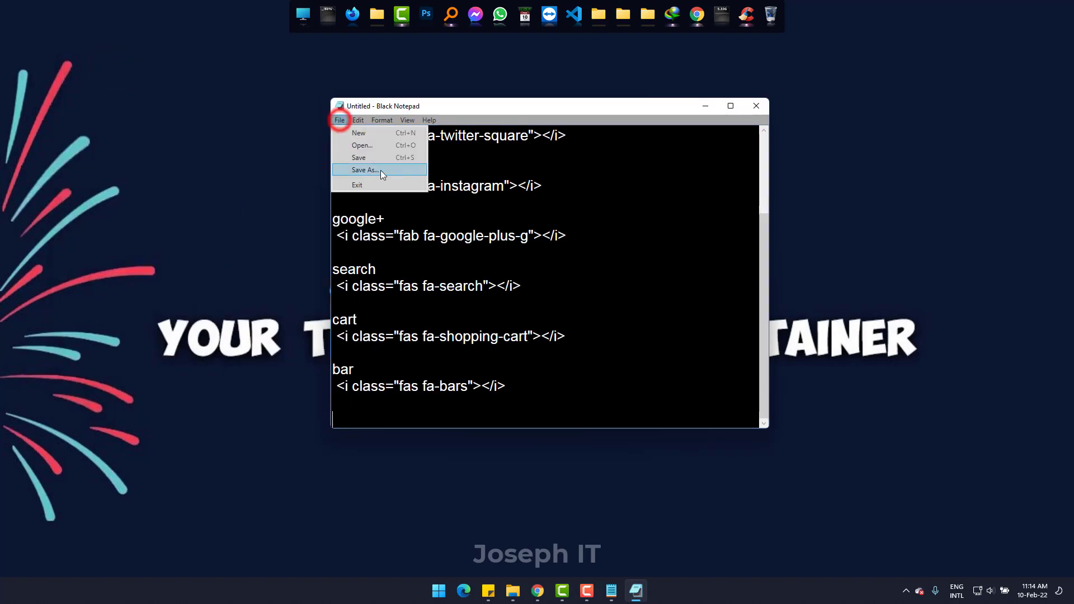
pyautogui.click(362, 170)
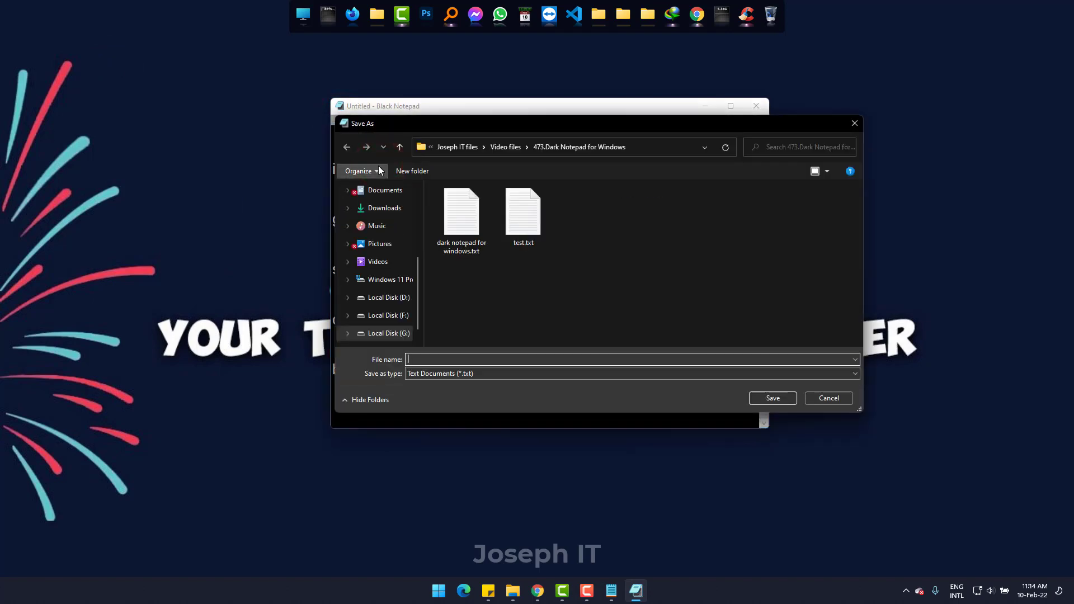
# Step: Save over fontawesome codes.txt in Joseph IT files and close the note
pyautogui.click(480, 304)
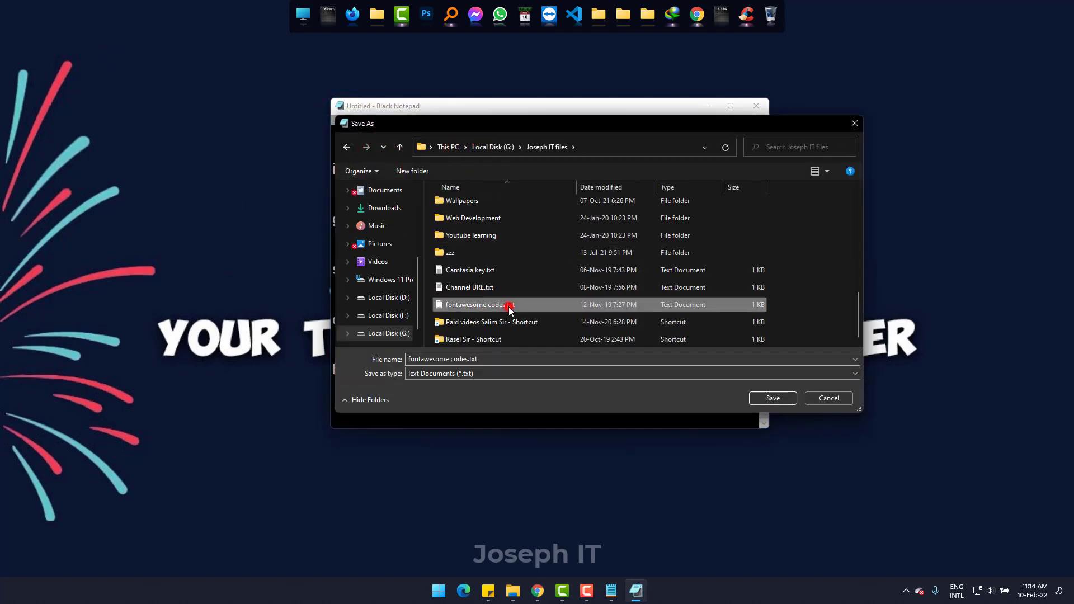
pyautogui.click(772, 398)
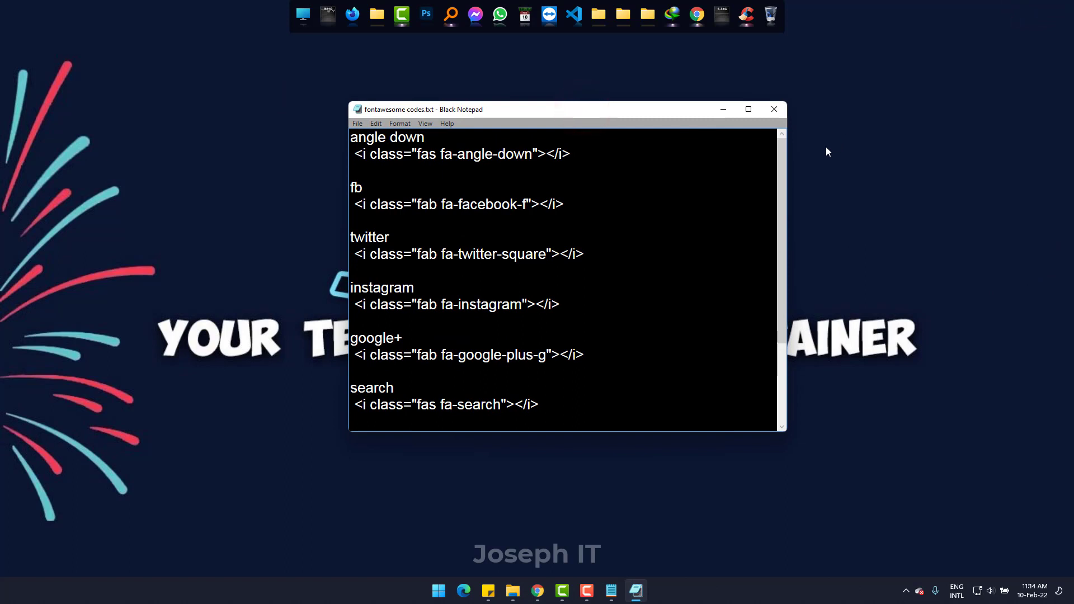
pyautogui.moveTo(775, 110)
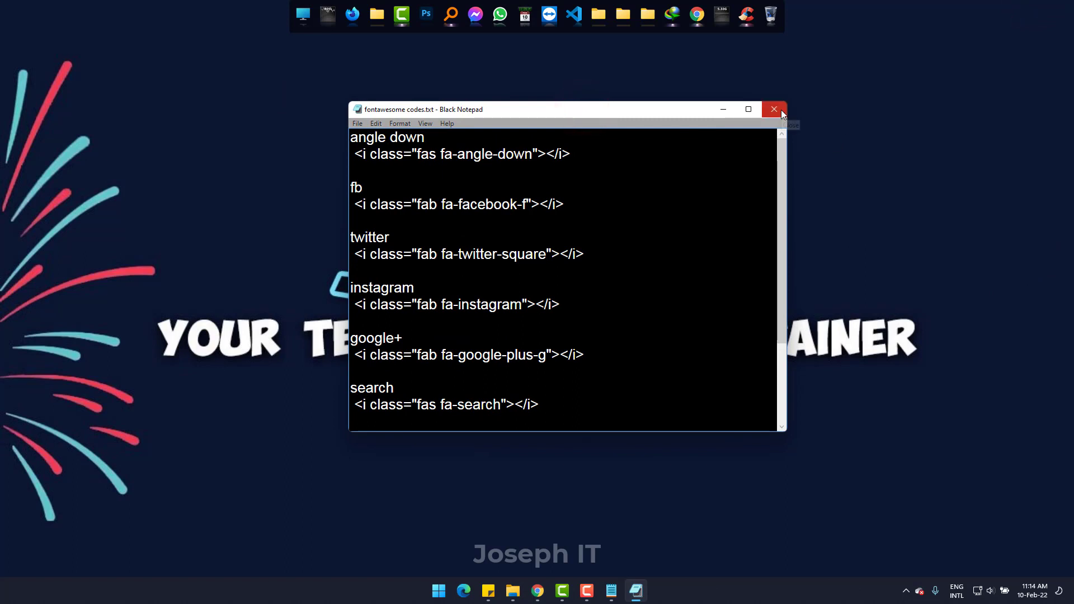
pyautogui.moveTo(774, 110)
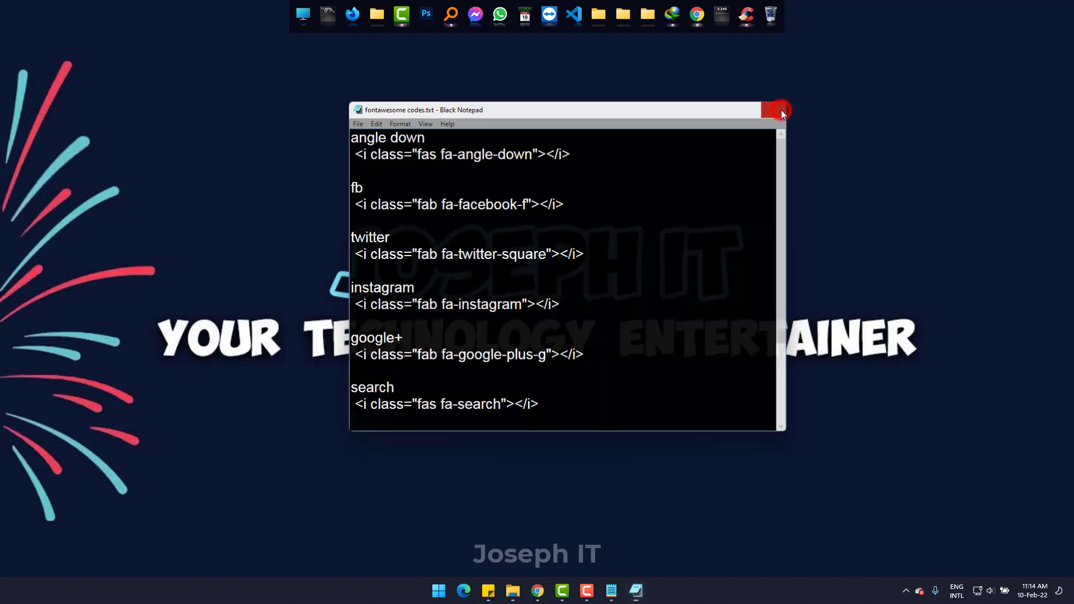
pyautogui.click(778, 109)
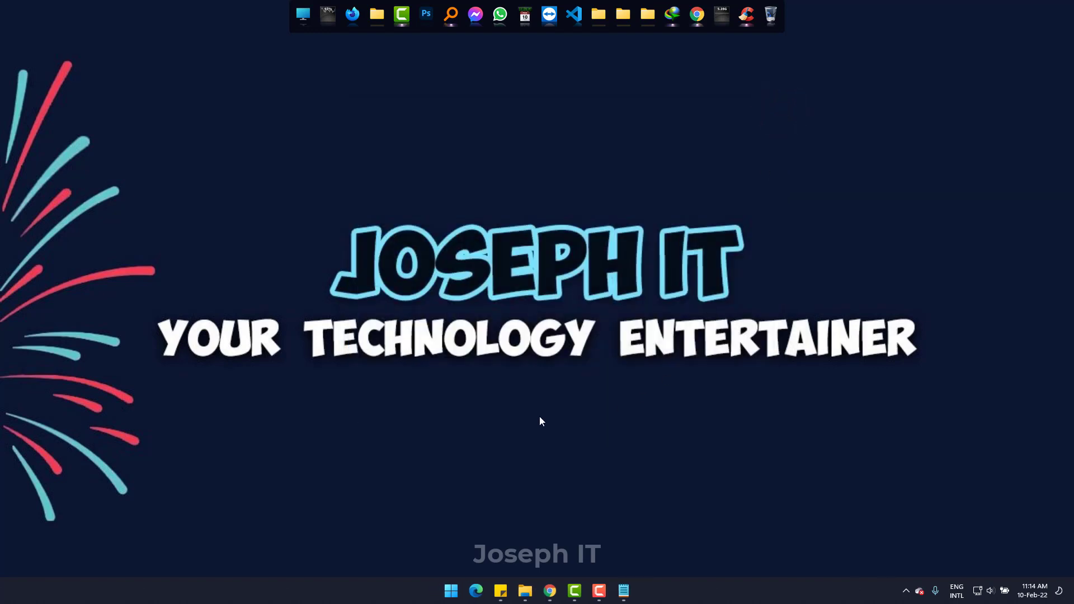